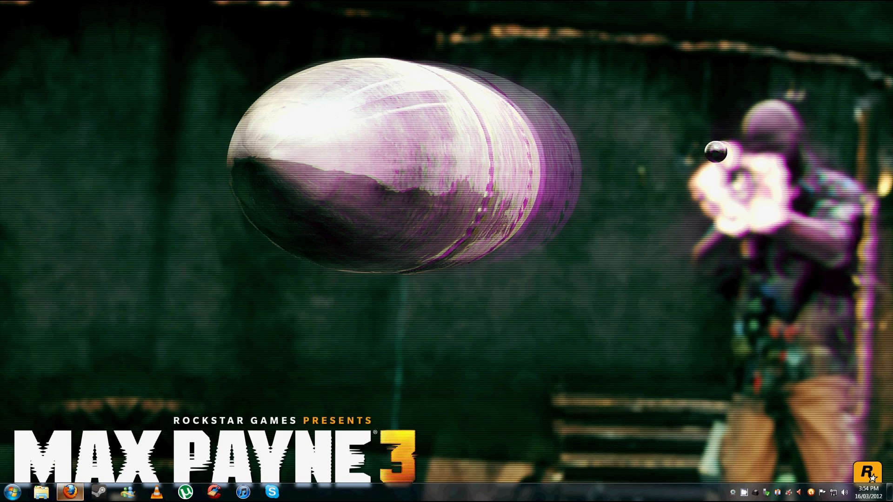
Step: Browse All Programs in the Start menu and bring up options for the Hex Workshop entry
click(11, 491)
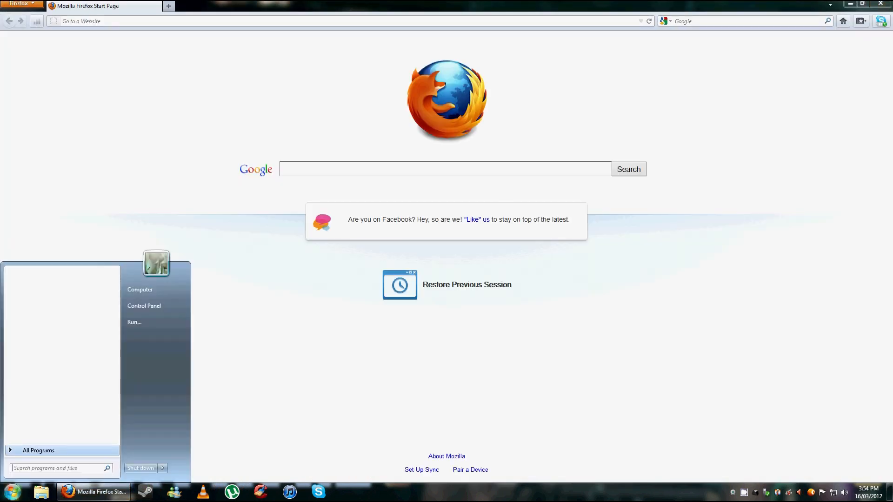
click(39, 450)
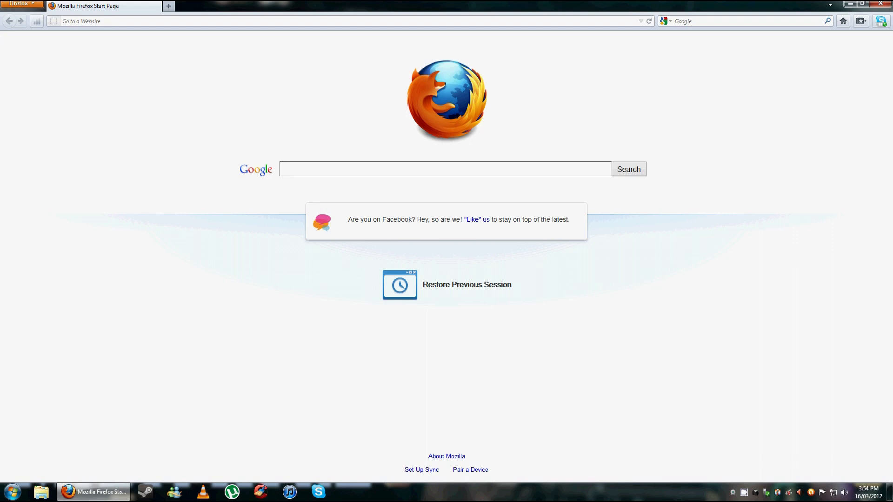
click(11, 491)
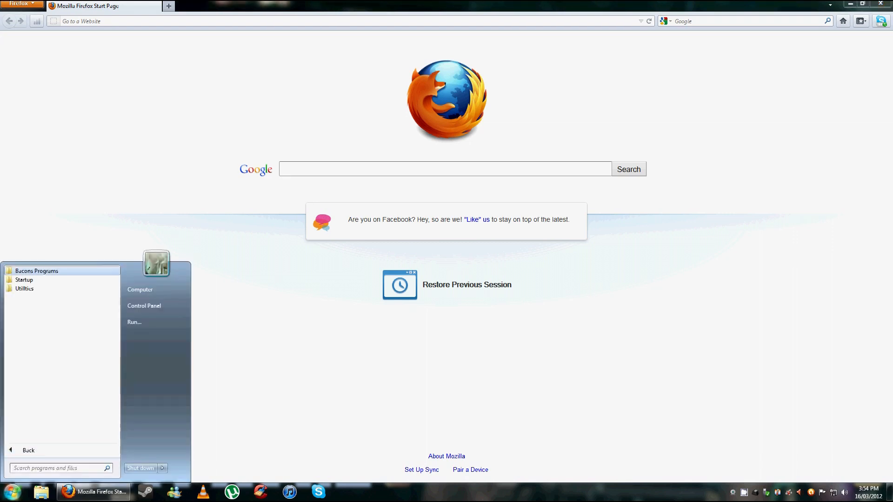
right_click(31, 412)
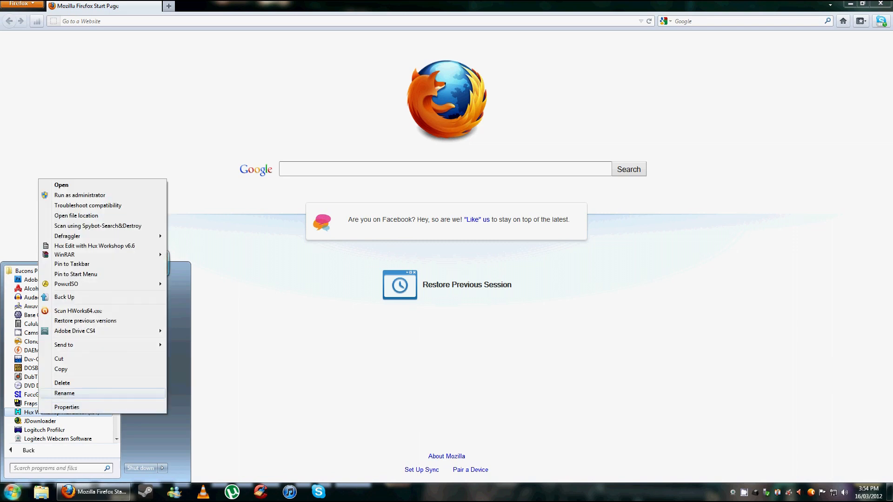
Step: Search Google in Firefox for 'Hex Workshop Hex Editor (x64)'
text(Hex Workshop Hex Editor (x64)
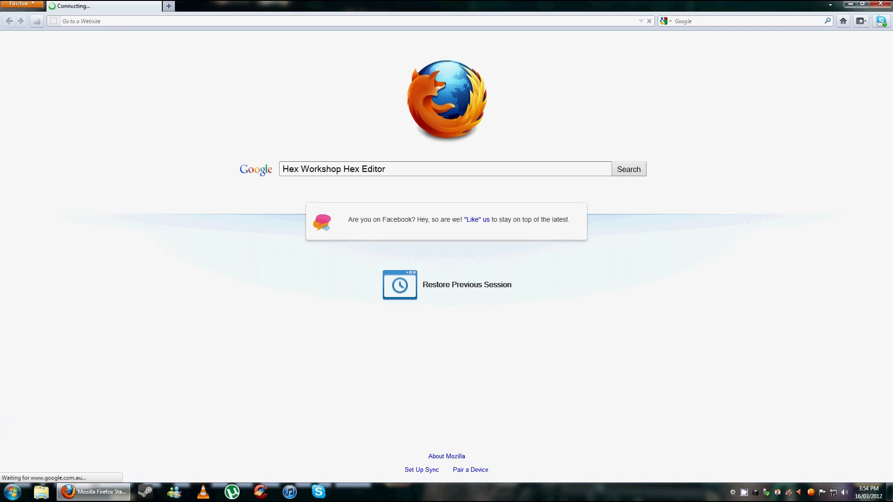
click(627, 168)
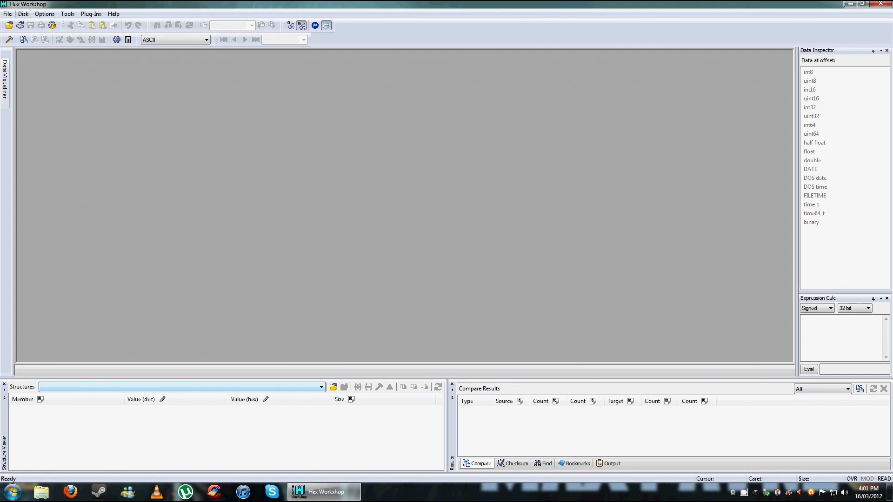
Step: Start opening a file and navigate up to Fahrenheit, then into its obj folder
click(23, 14)
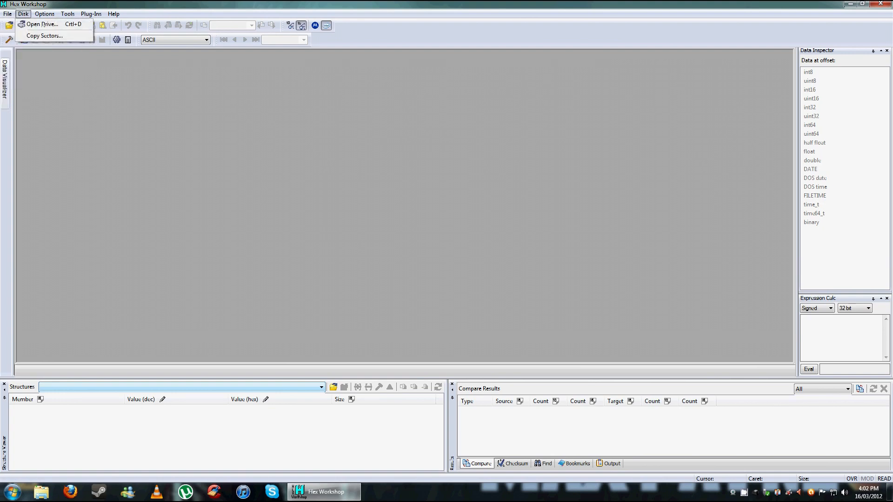
click(40, 24)
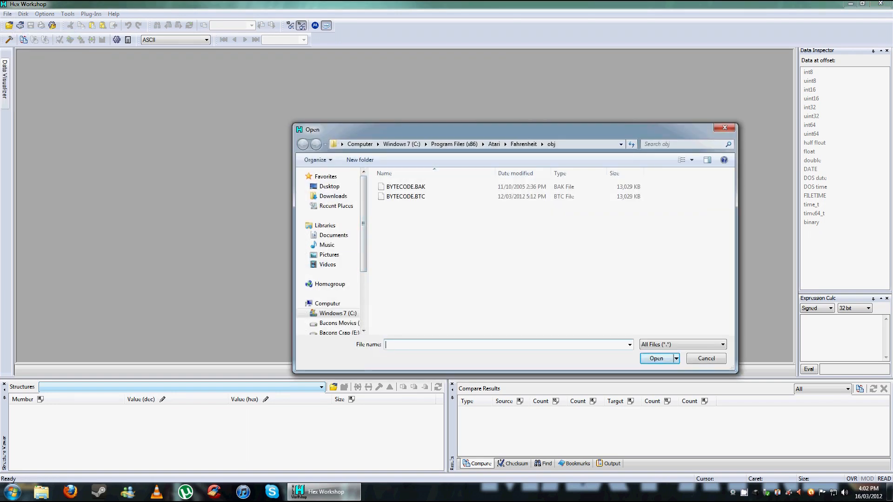
click(303, 144)
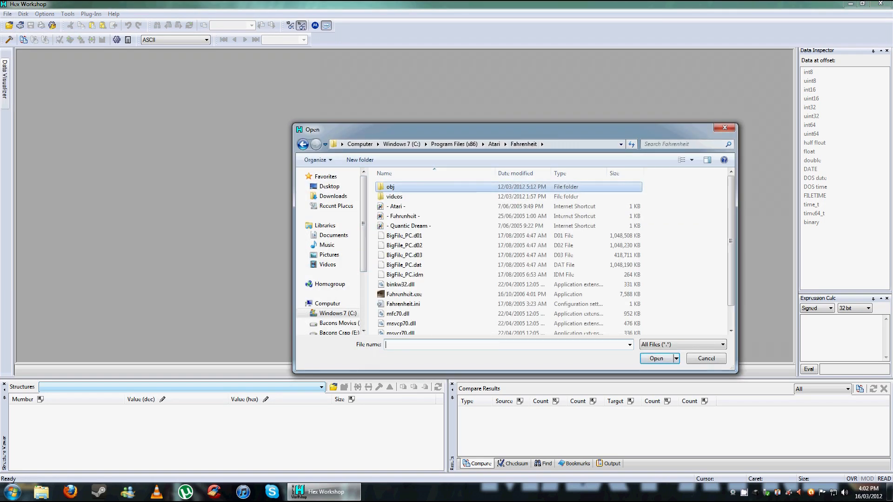
double_click(390, 187)
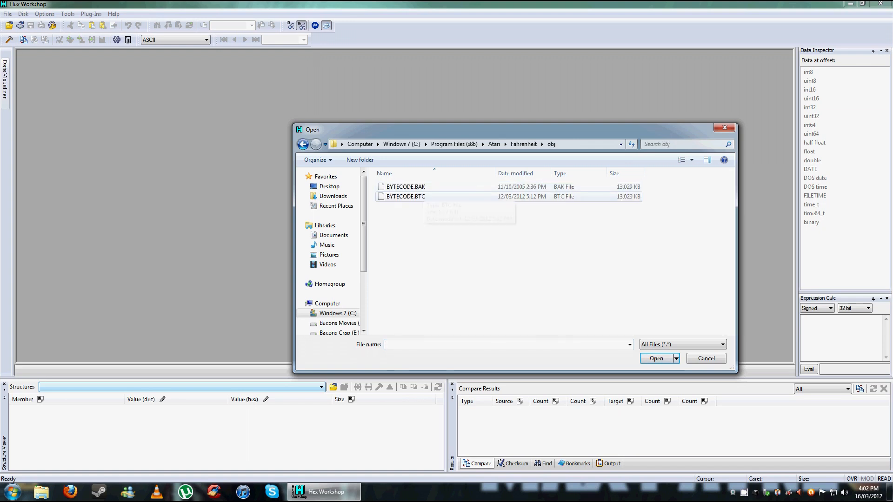
Step: Choose BYTECODE.BAK (not BYTECODE.BTC) and open it in the editor
click(405, 197)
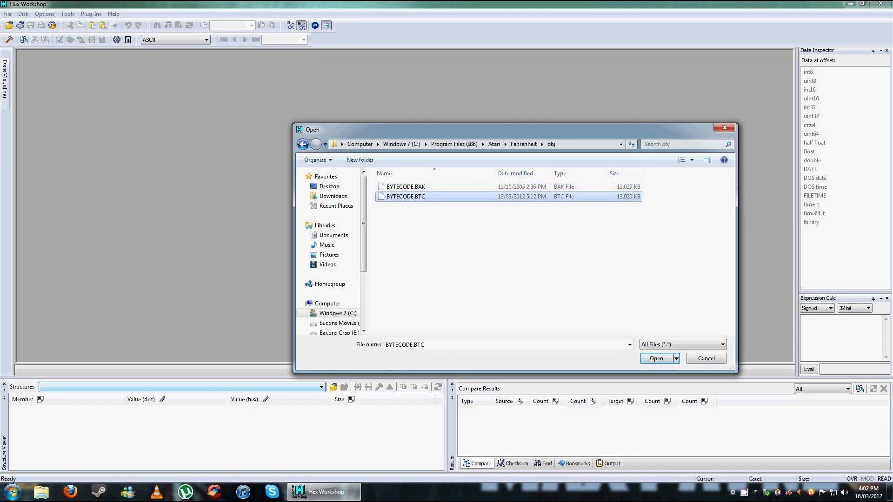
click(405, 186)
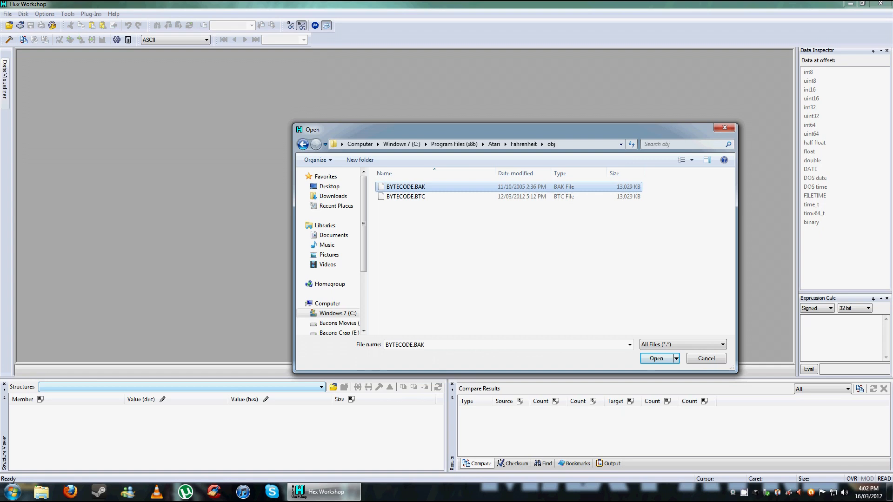
click(405, 196)
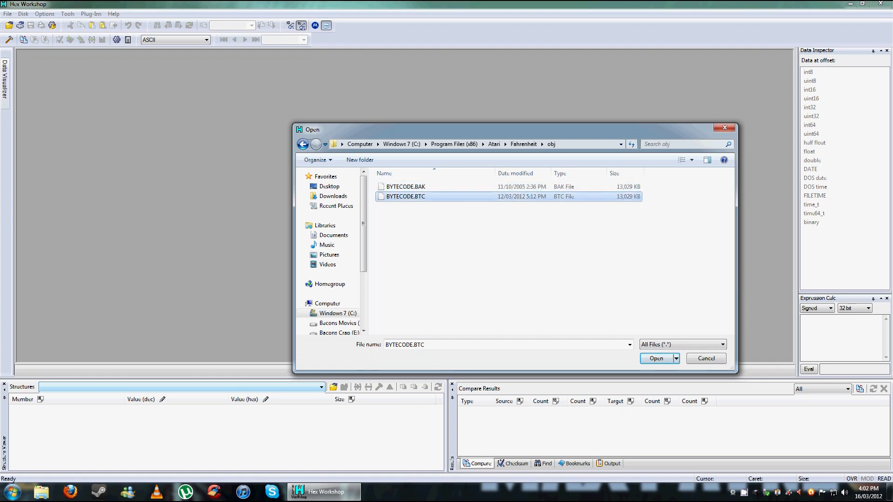
click(405, 186)
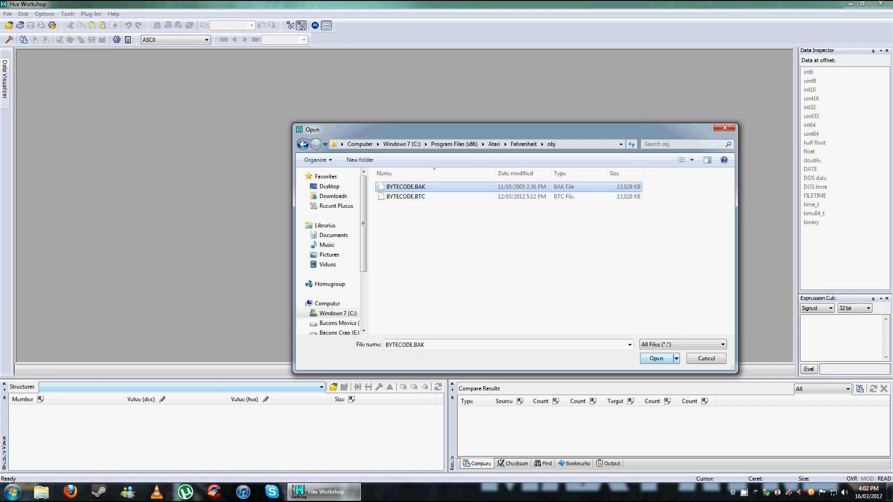
click(656, 358)
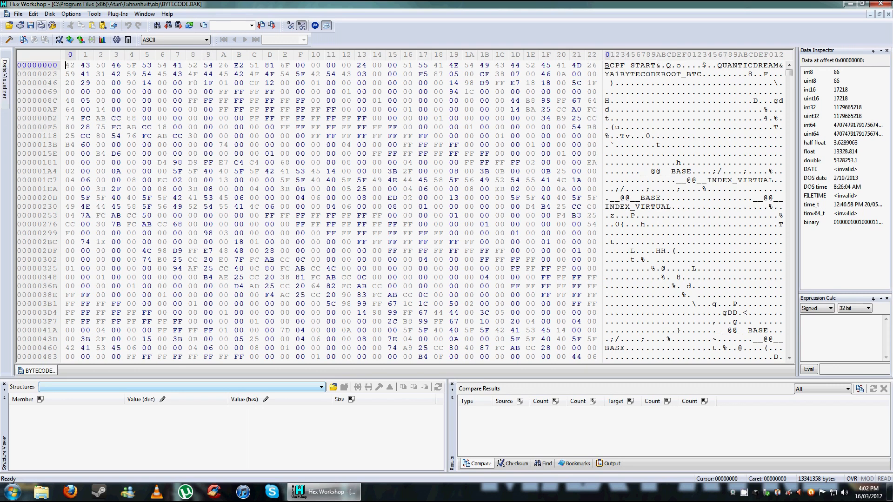
Step: Find the text string '1600' in BYTECODE.BAK to locate the resolution data
click(33, 14)
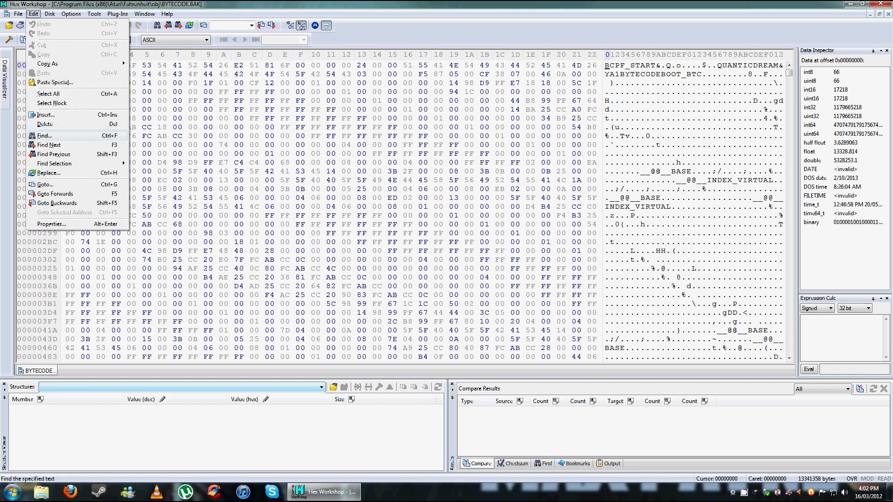
click(44, 136)
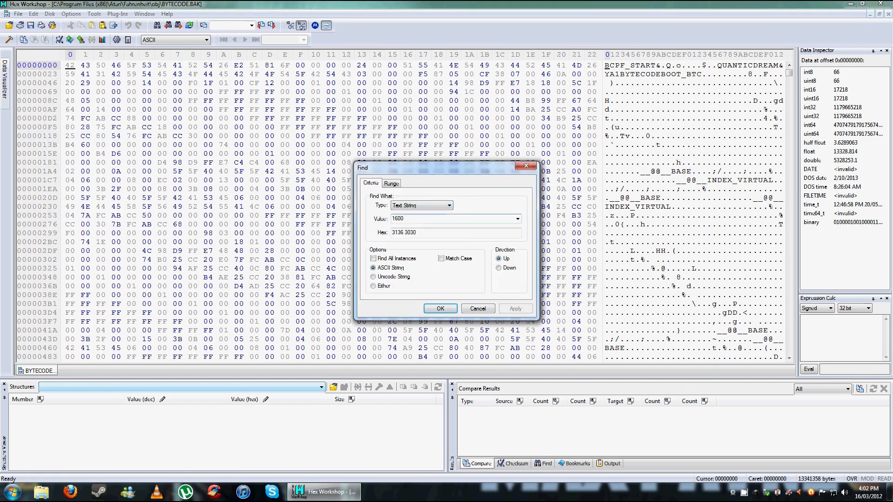
click(439, 308)
text(1920)
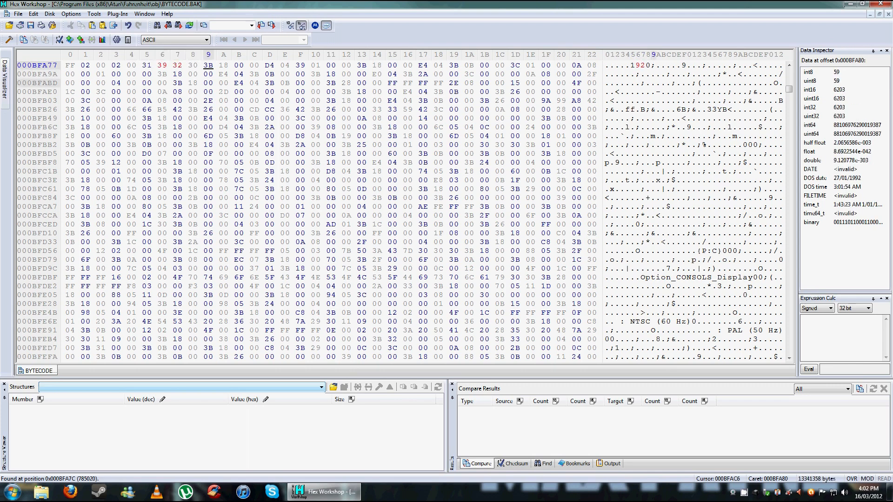
Step: Find the text string '120' and jump to the next match to reach the 1200 value
click(33, 14)
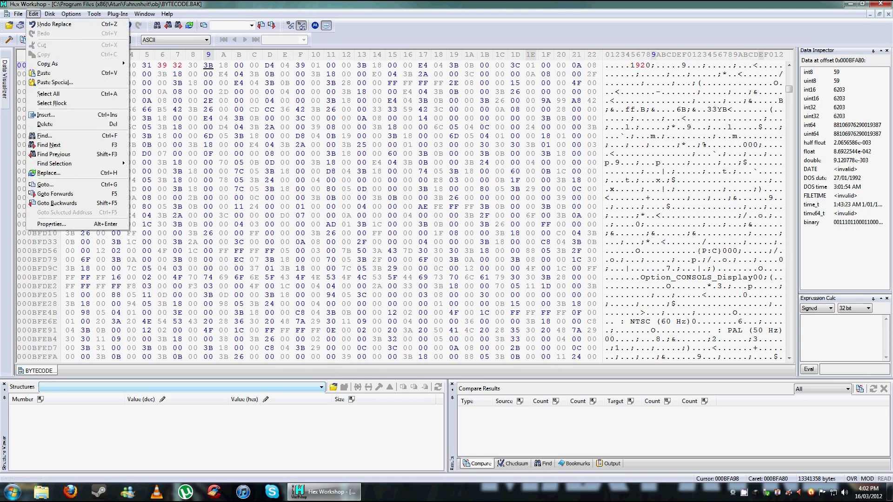
click(44, 135)
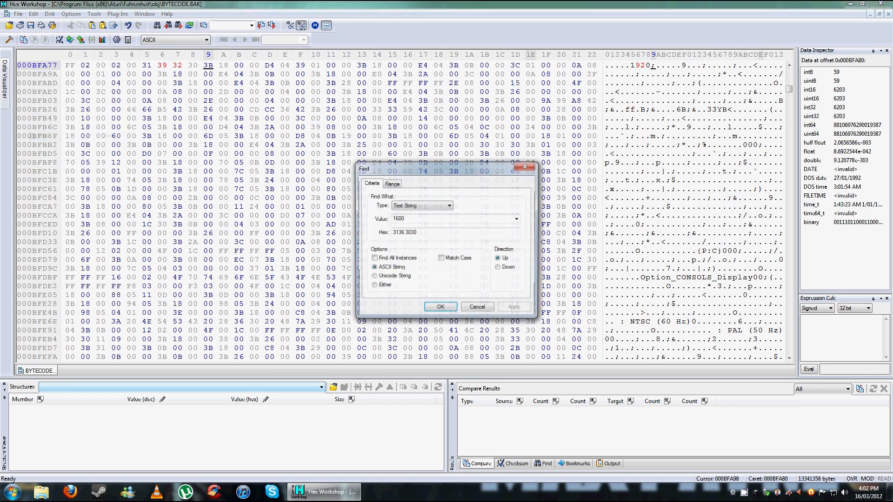
text(120)
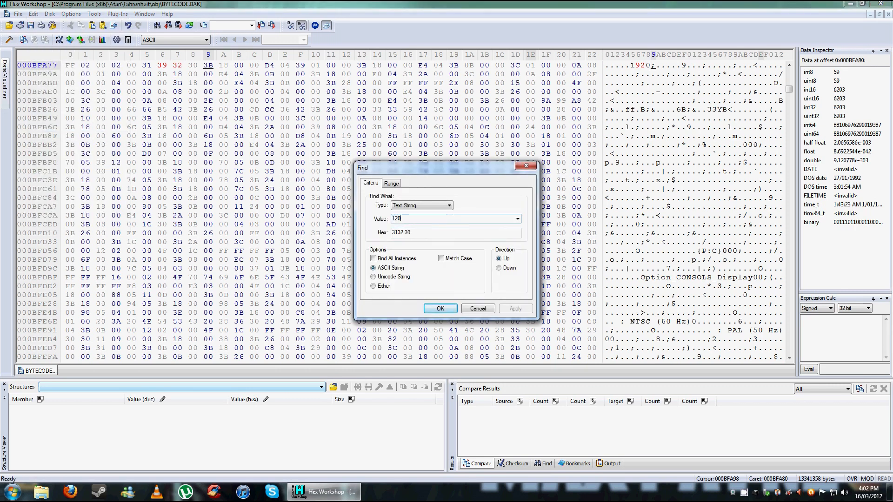
click(439, 308)
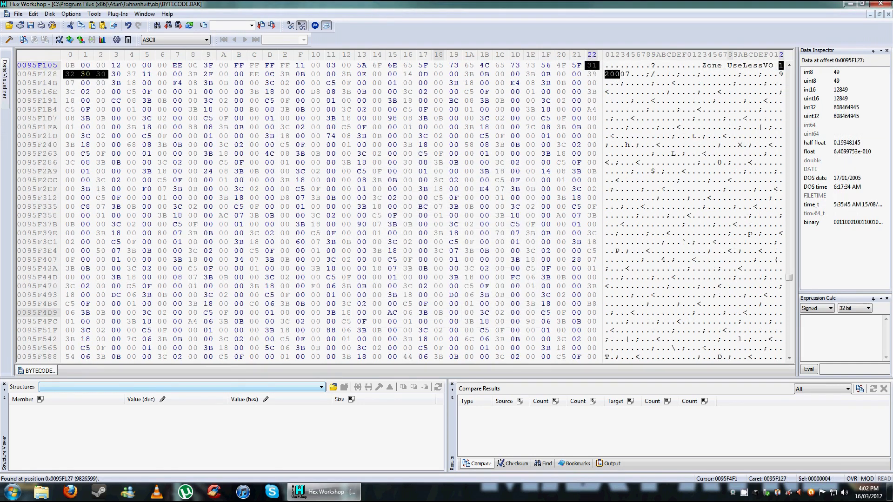
click(33, 14)
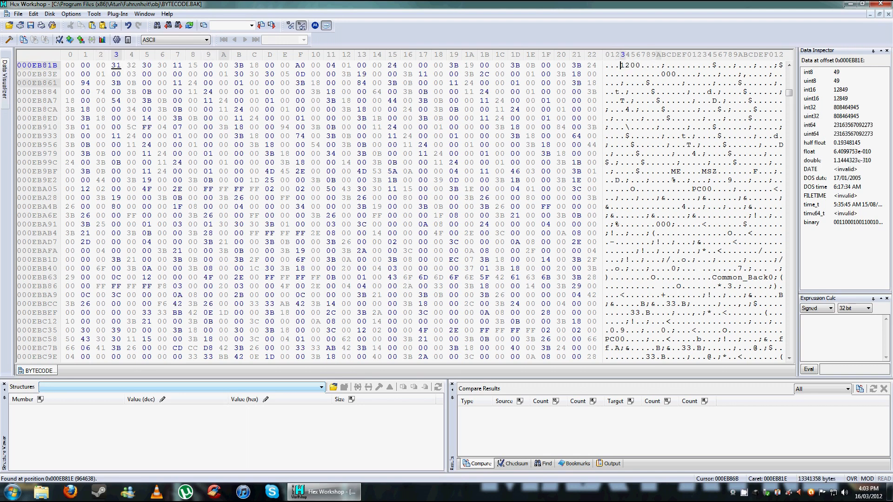
Step: Overwrite the 1200 resolution value with 1080 and move to saving the edits
click(162, 65)
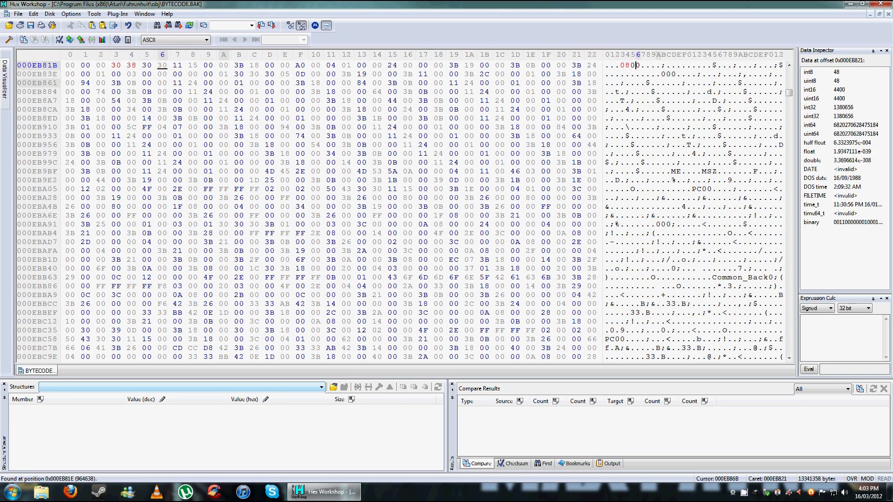
mouse_move(633, 65)
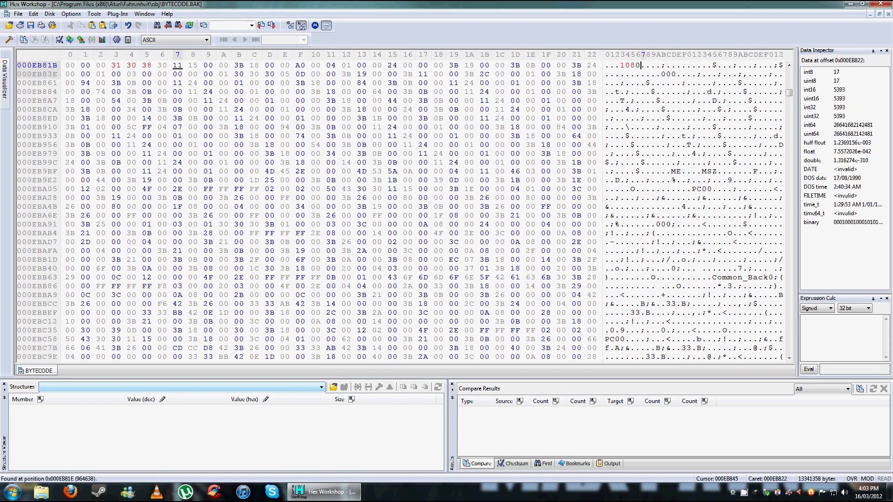
click(19, 14)
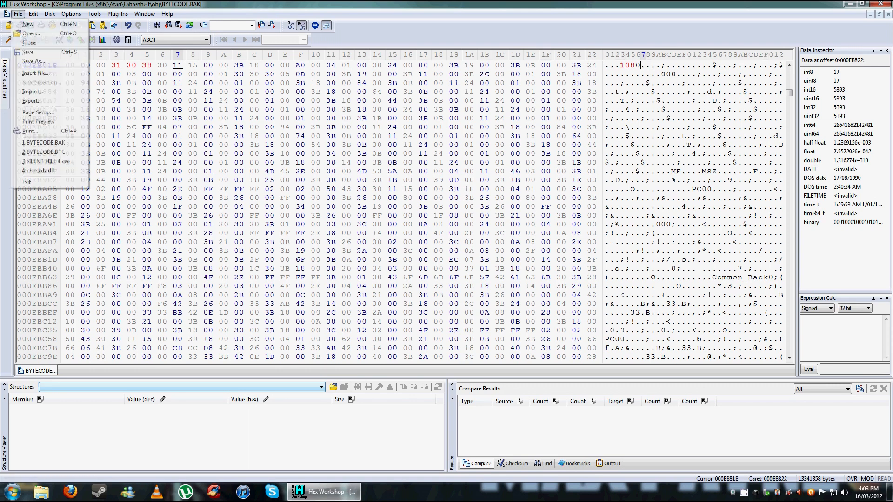